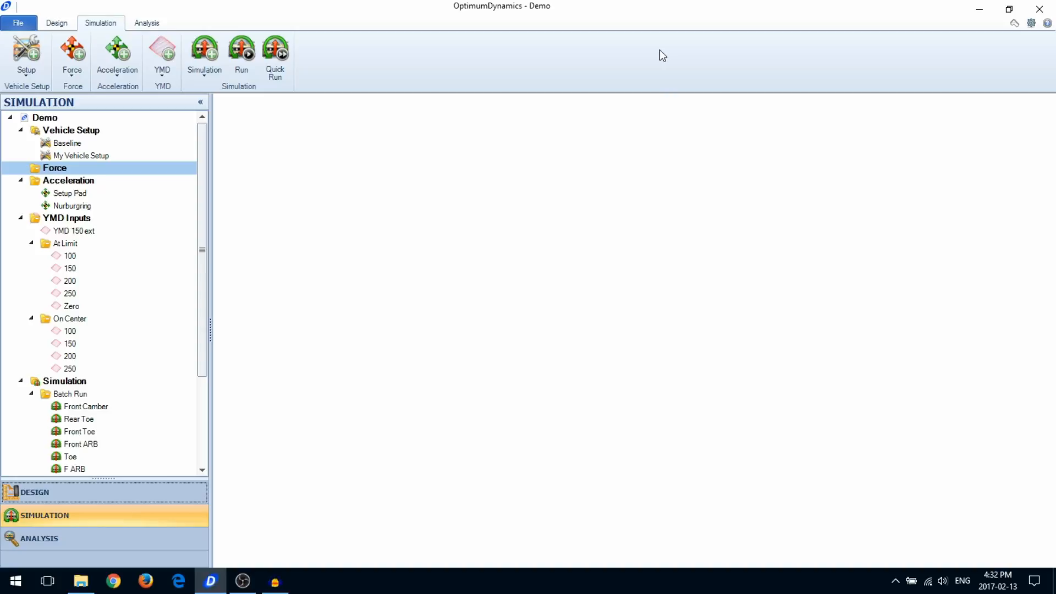
mouse_move(116, 56)
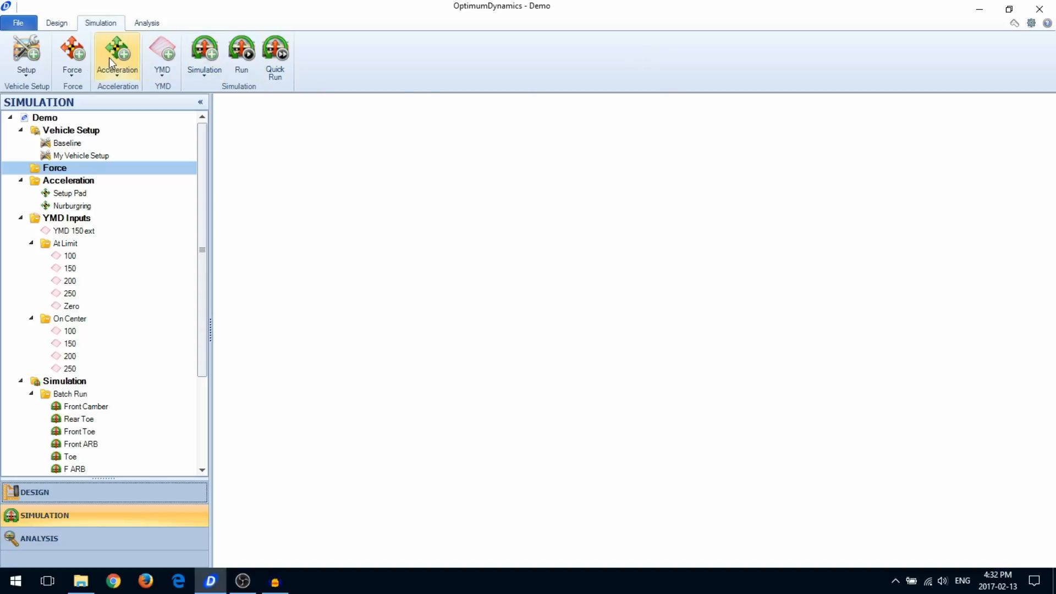
Step: Show the Force dropdown's New Single/Multiple State Force choices on the Simulation ribbon
click(72, 54)
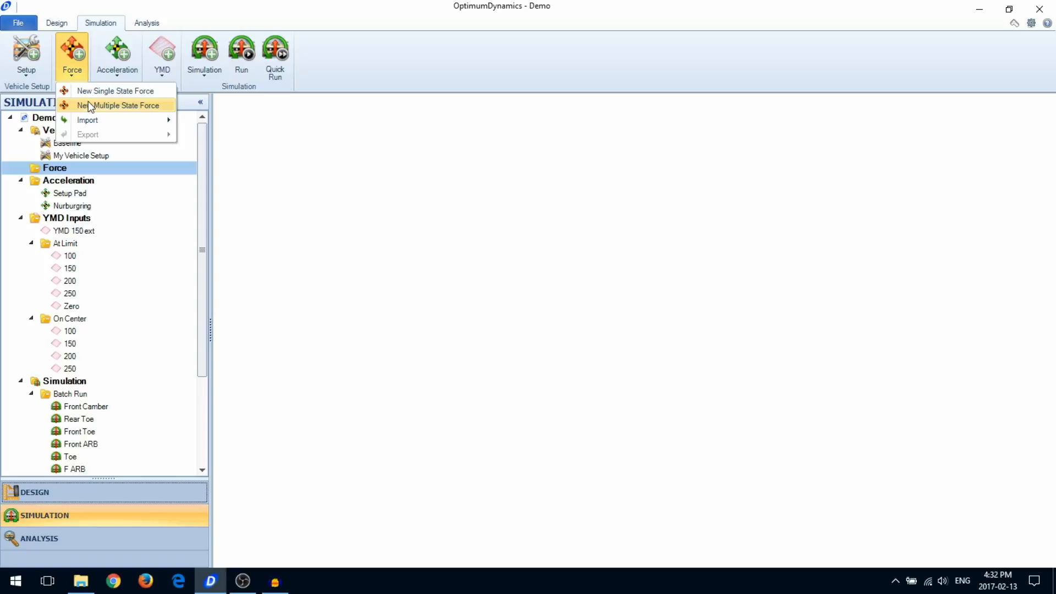
Step: Create a New Single State Force with the default name and location
click(115, 90)
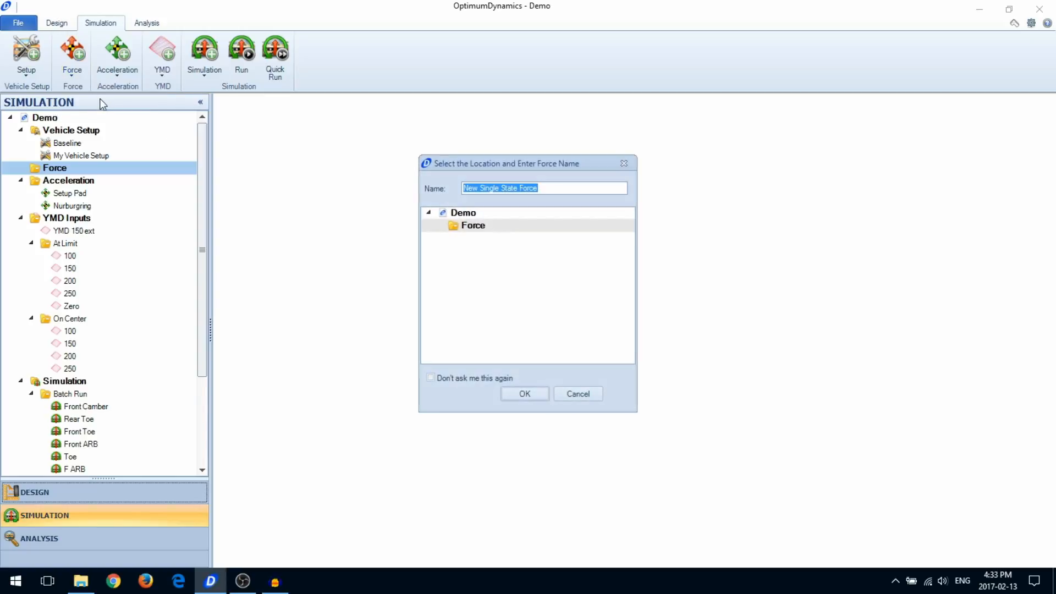
click(524, 394)
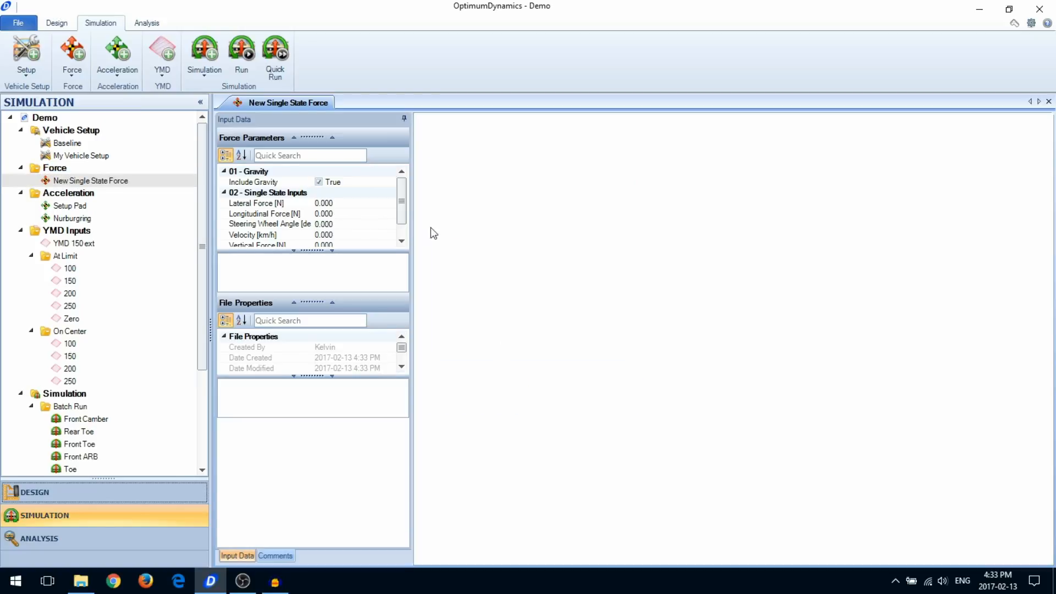
scroll(down, 3)
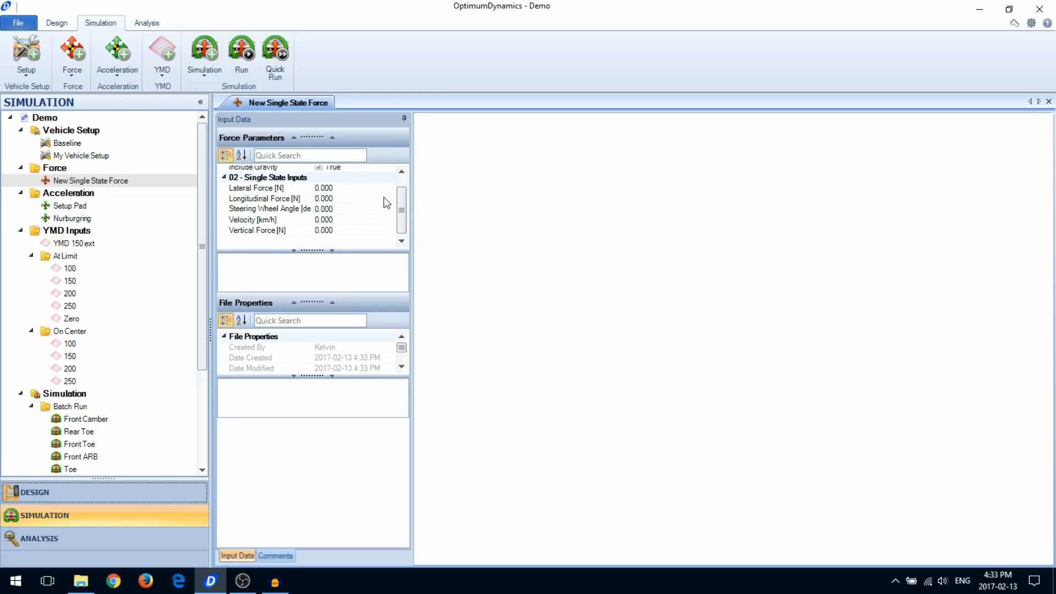
mouse_move(363, 196)
text(5000)
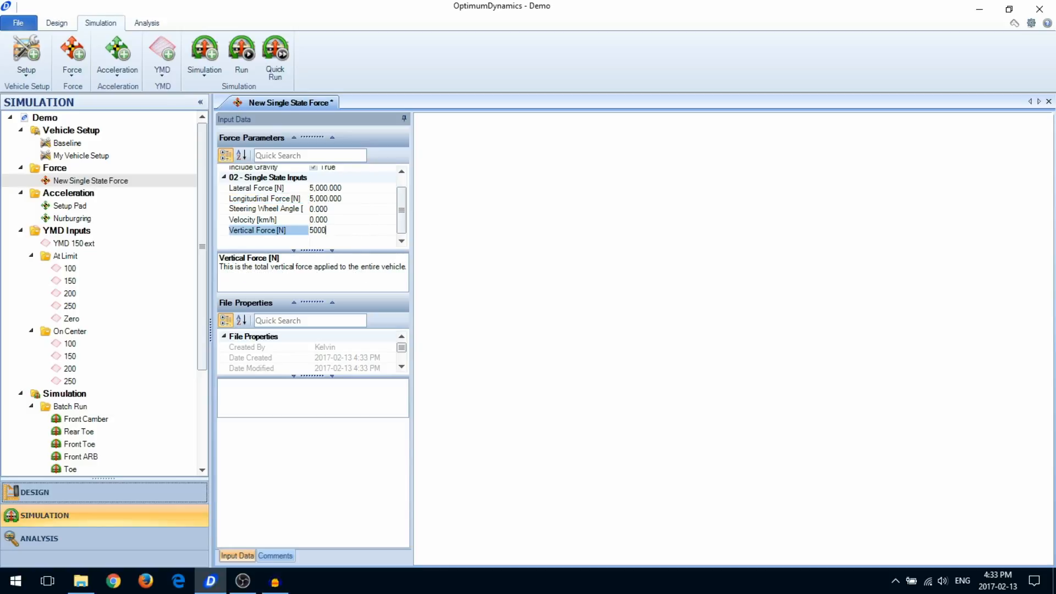
Step: Give the force 5000 N lateral, longitudinal and vertical loads at 100 km/h with gravity included
click(277, 208)
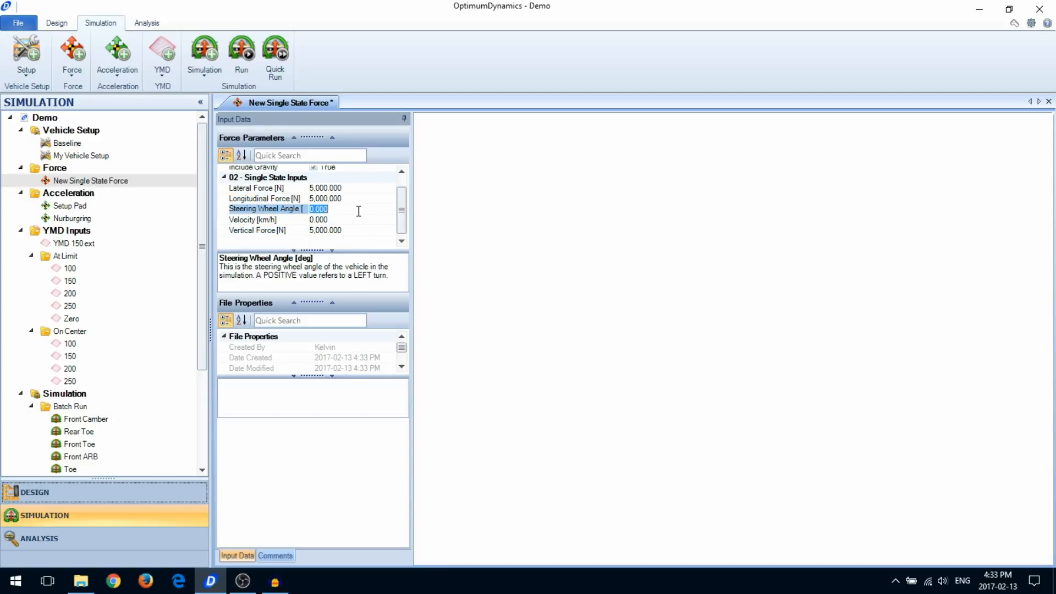
text(1000)
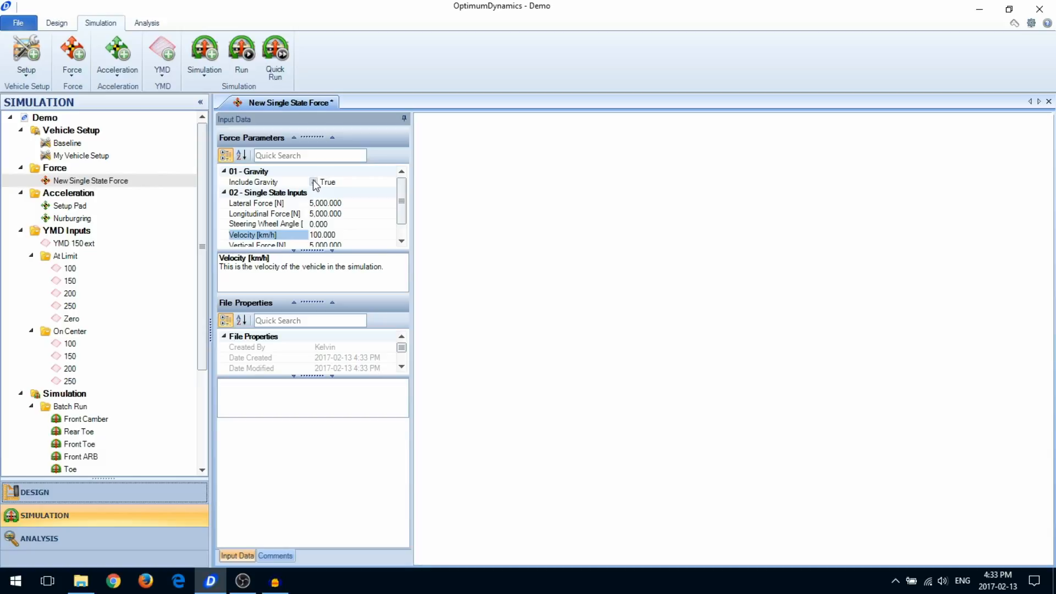
click(329, 182)
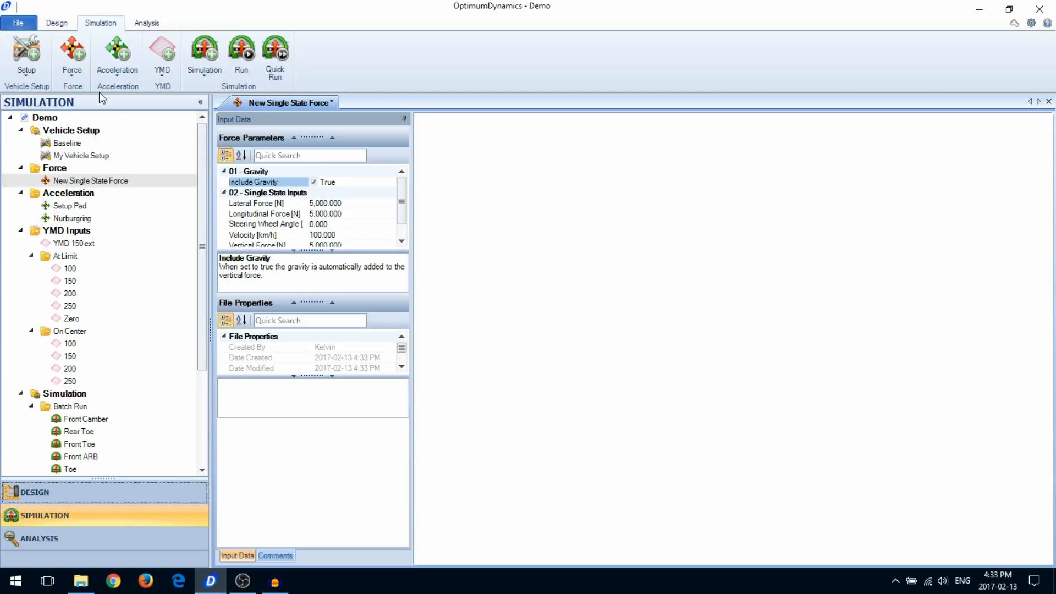
click(72, 55)
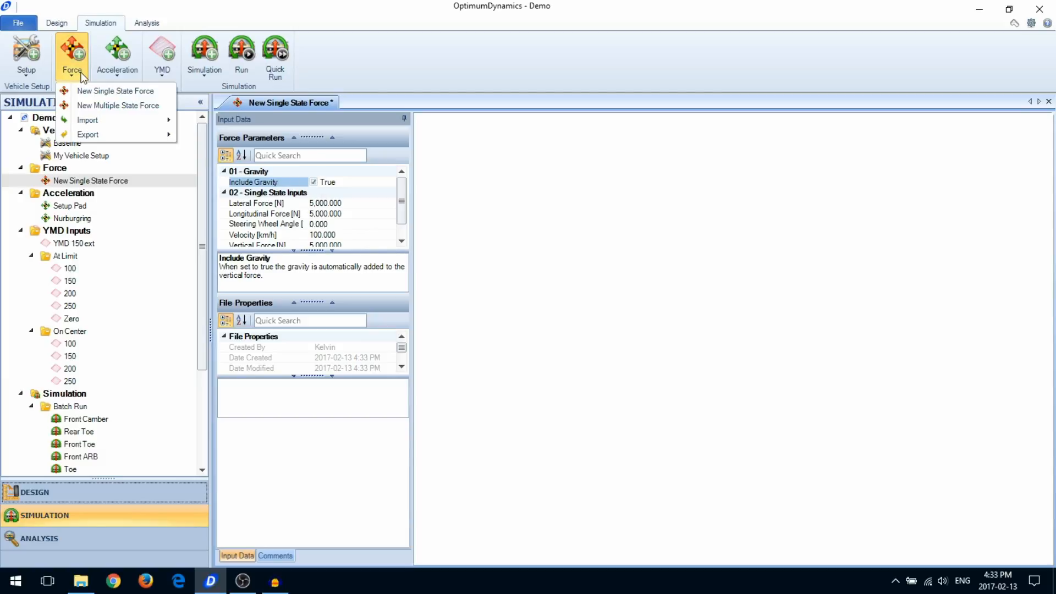
Step: Create a New Multiple State Force and set its vertical force points up to 5000.000 N
click(118, 106)
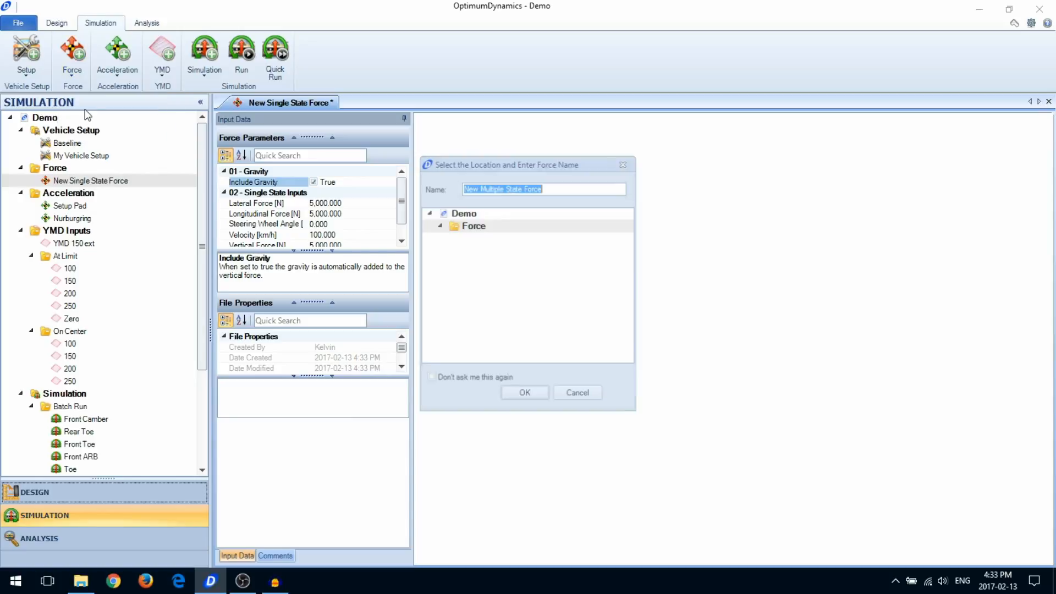
click(524, 392)
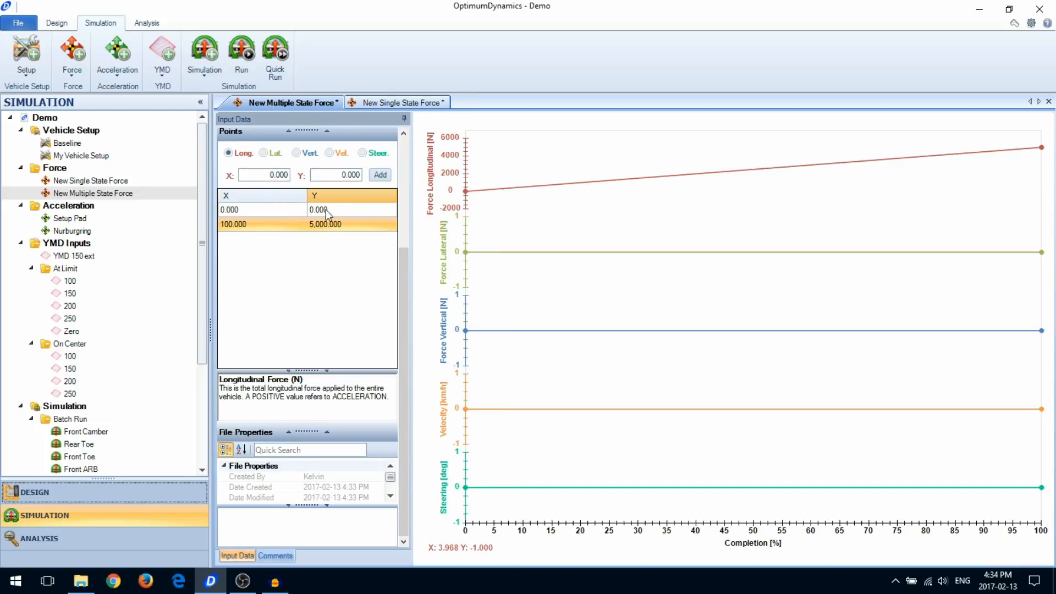
click(296, 152)
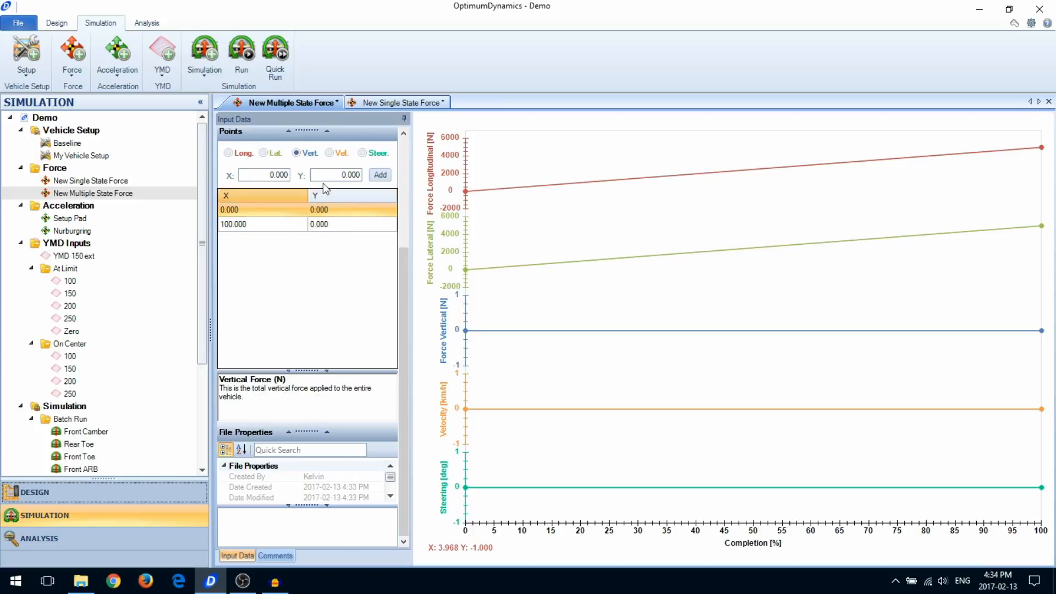
text(5000.000)
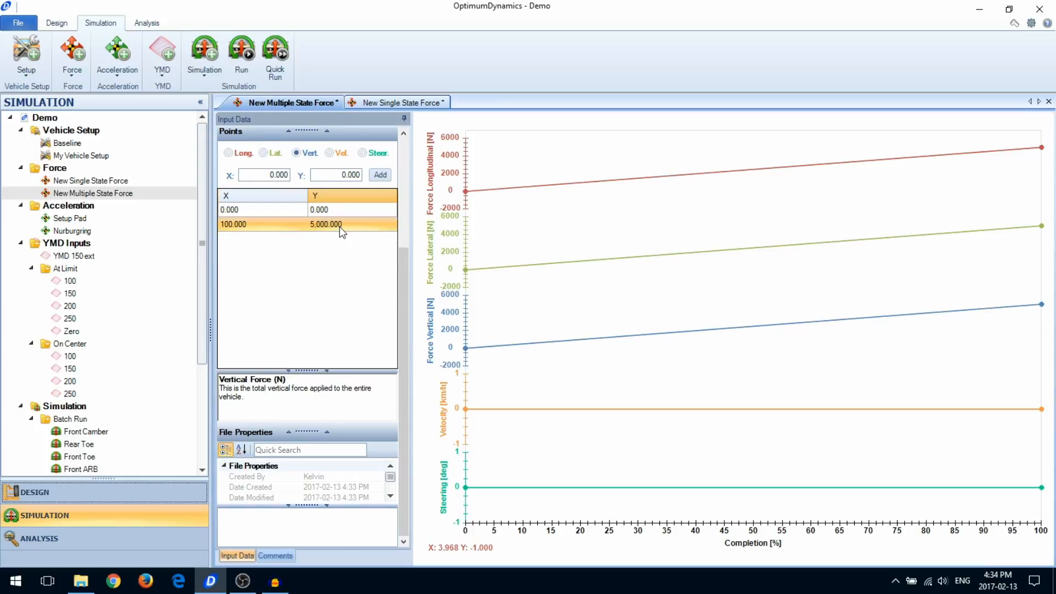
Step: Add velocity and steering curve points so forces ramp 0–5000 N at 100 km/h
click(329, 153)
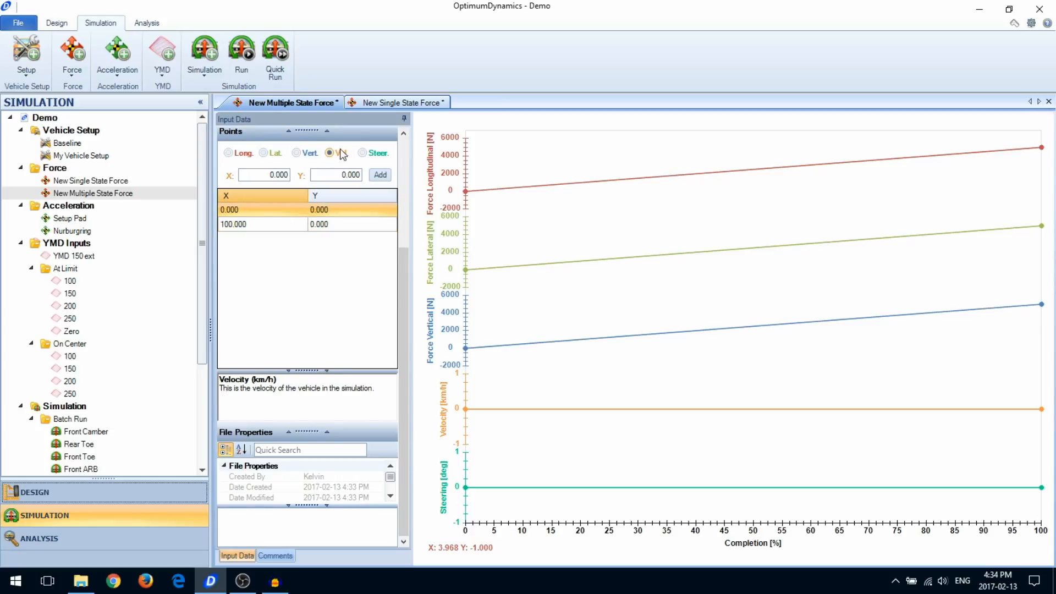
text(100)
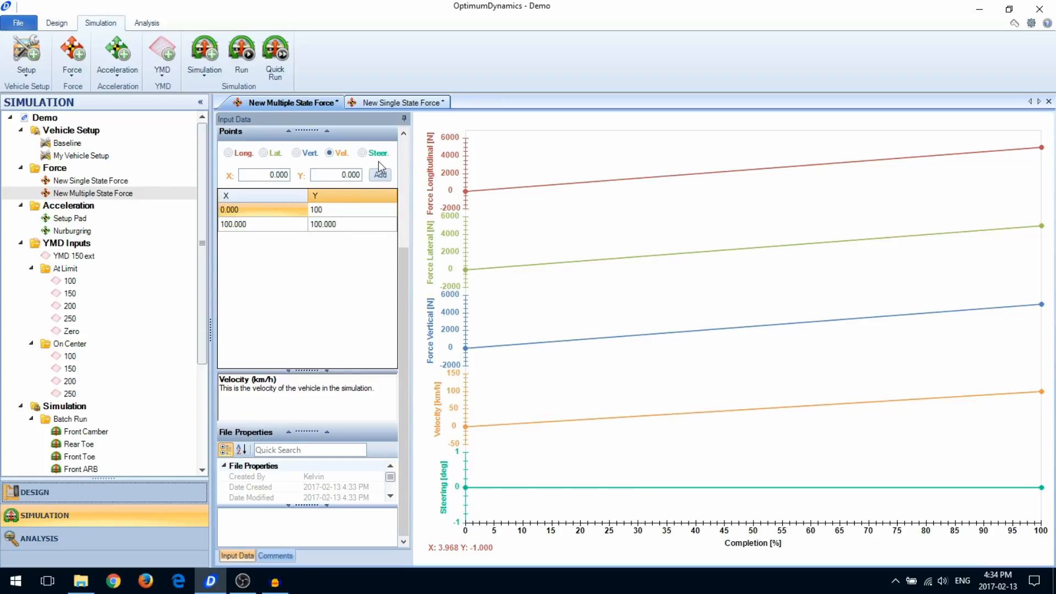
click(364, 153)
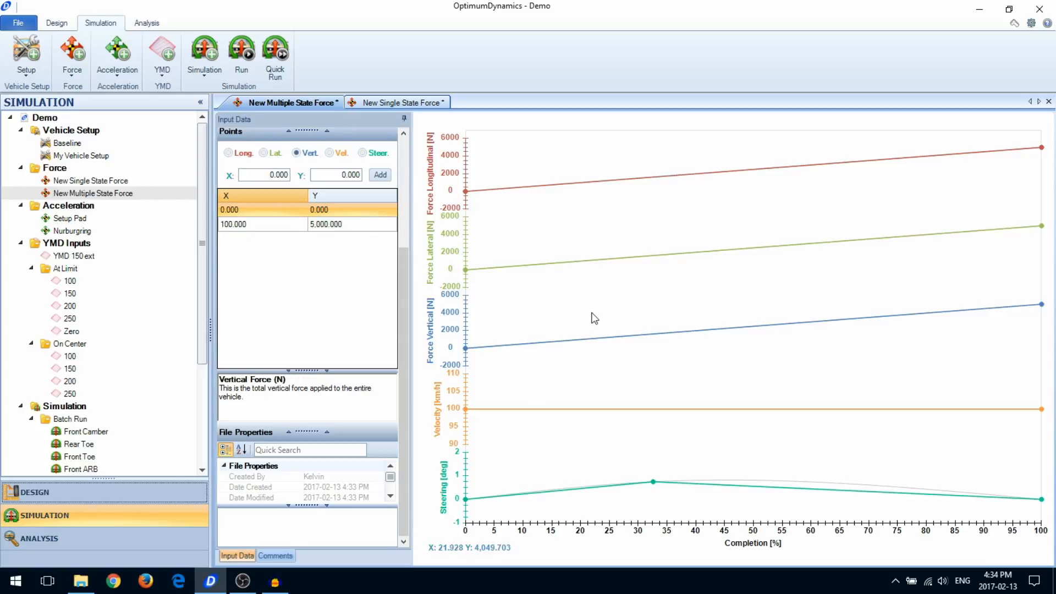
click(592, 314)
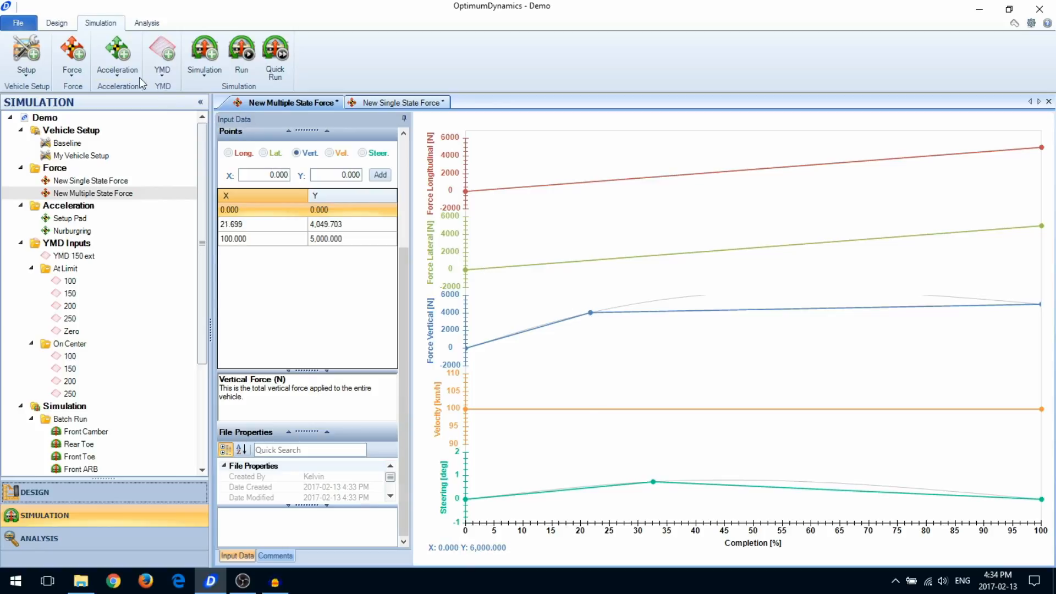
click(116, 56)
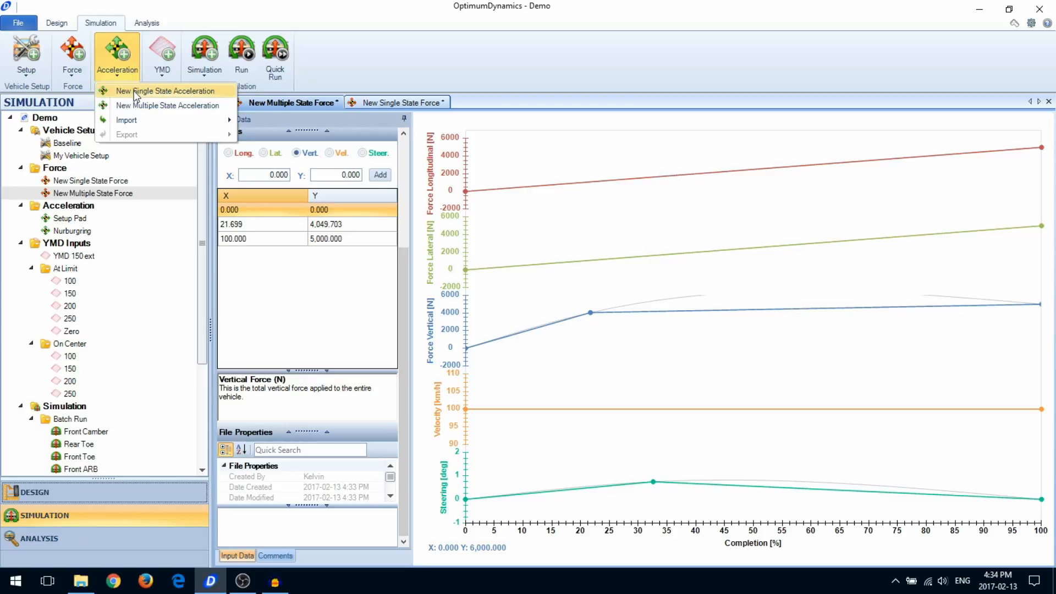
Step: Create a New Single State Acceleration in the Acceleration folder
click(165, 92)
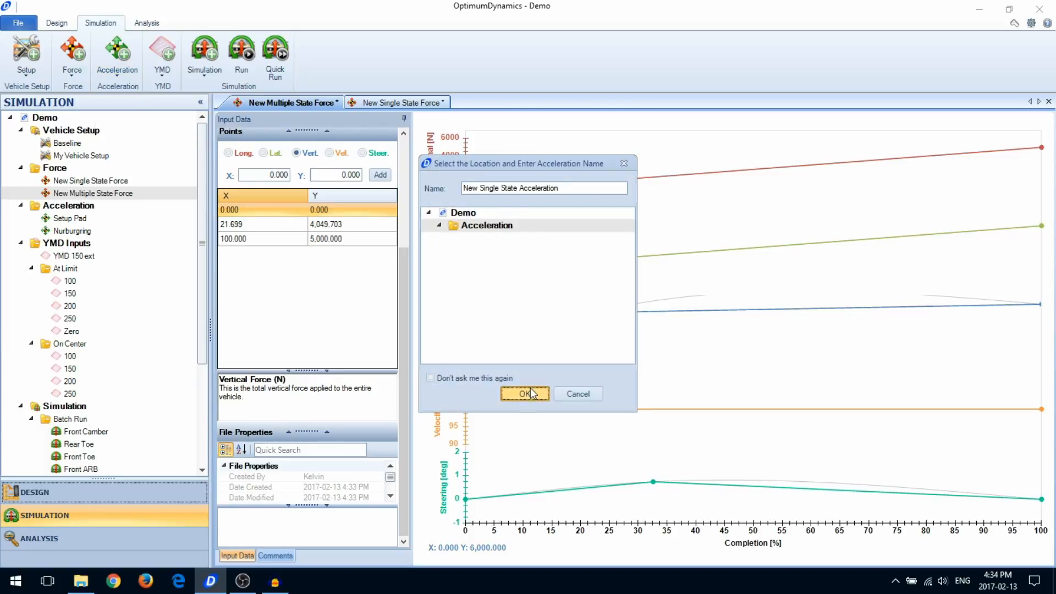
click(525, 394)
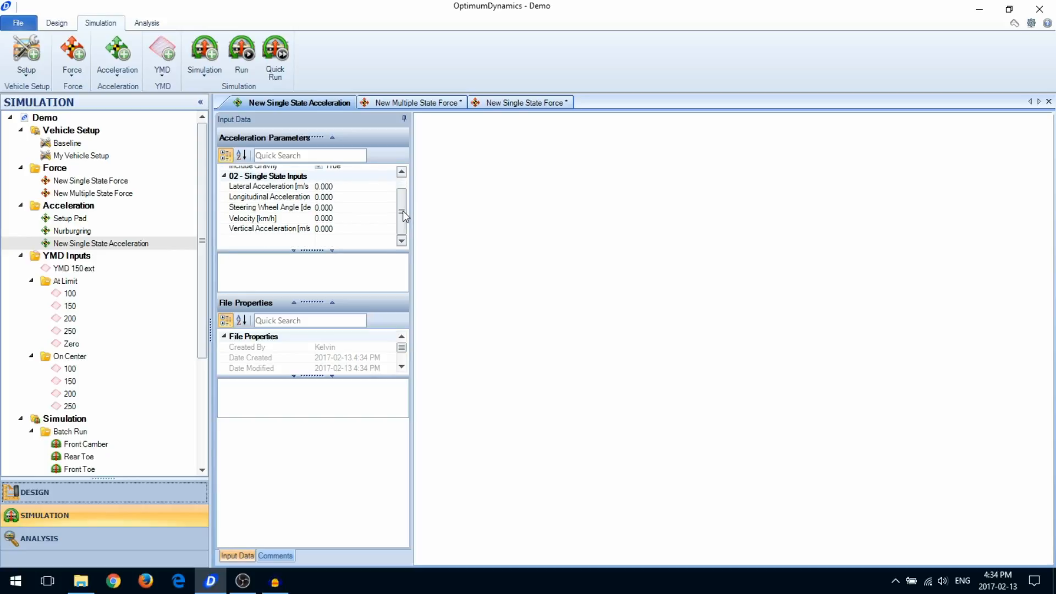
Step: Create a New Multiple State Acceleration and start importing AccelerationData.xlsx
click(116, 57)
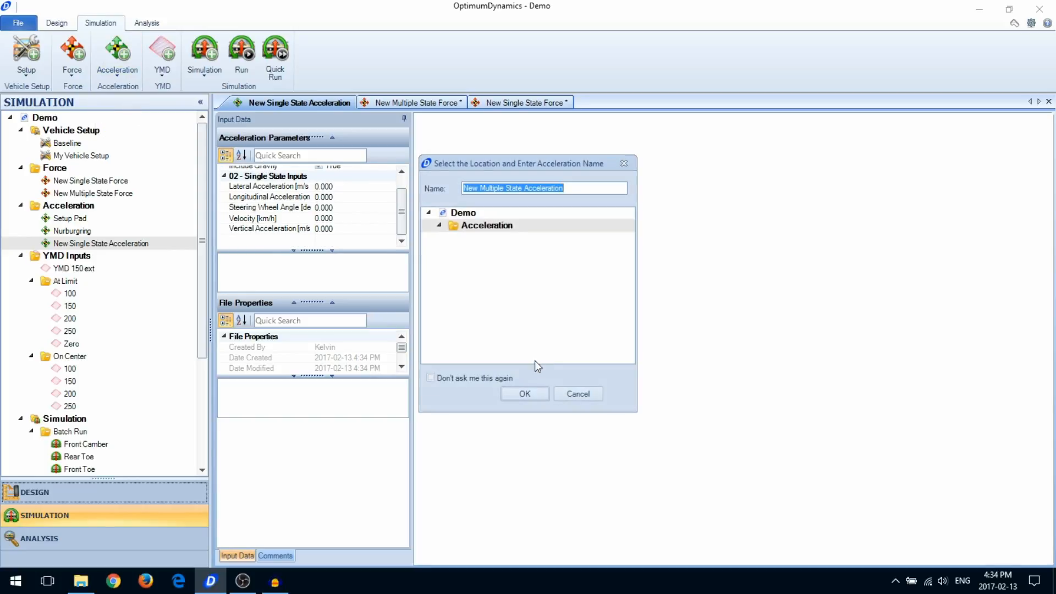
click(524, 394)
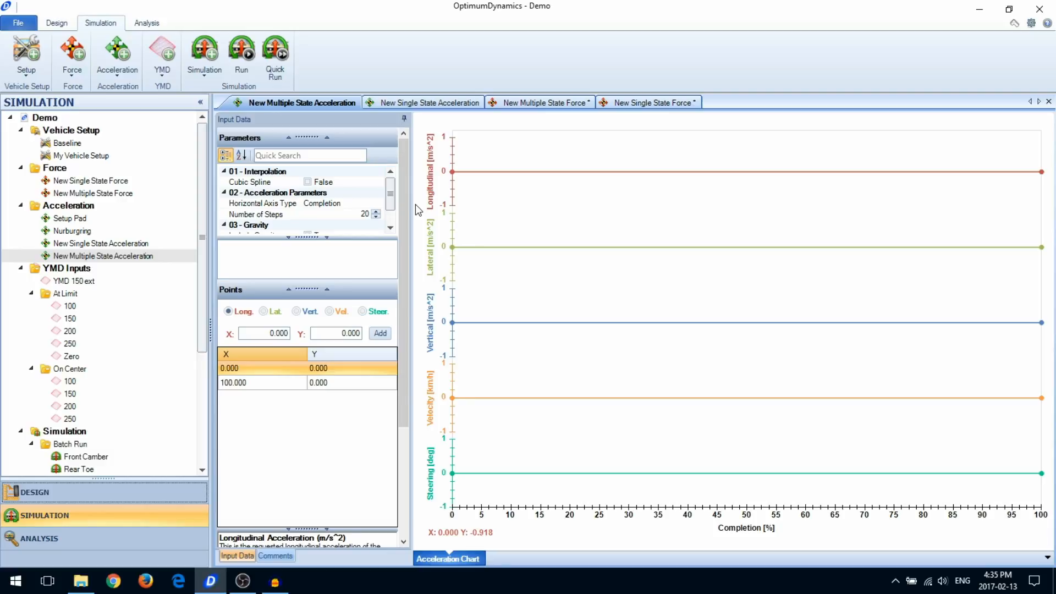
click(117, 55)
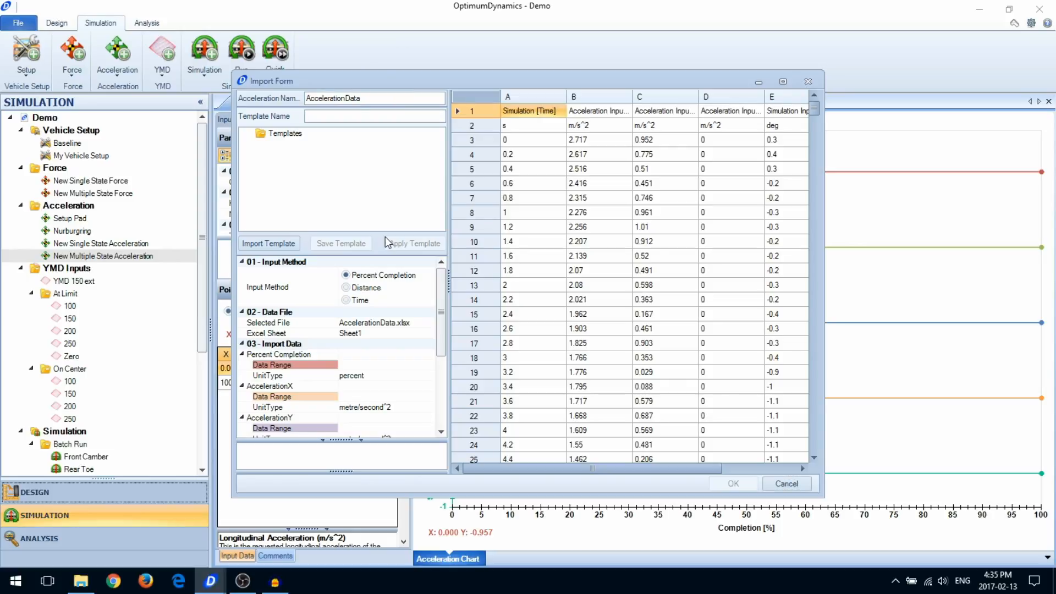
Step: Set the import Input Method to Time and assign range A3:A584 for time
click(347, 287)
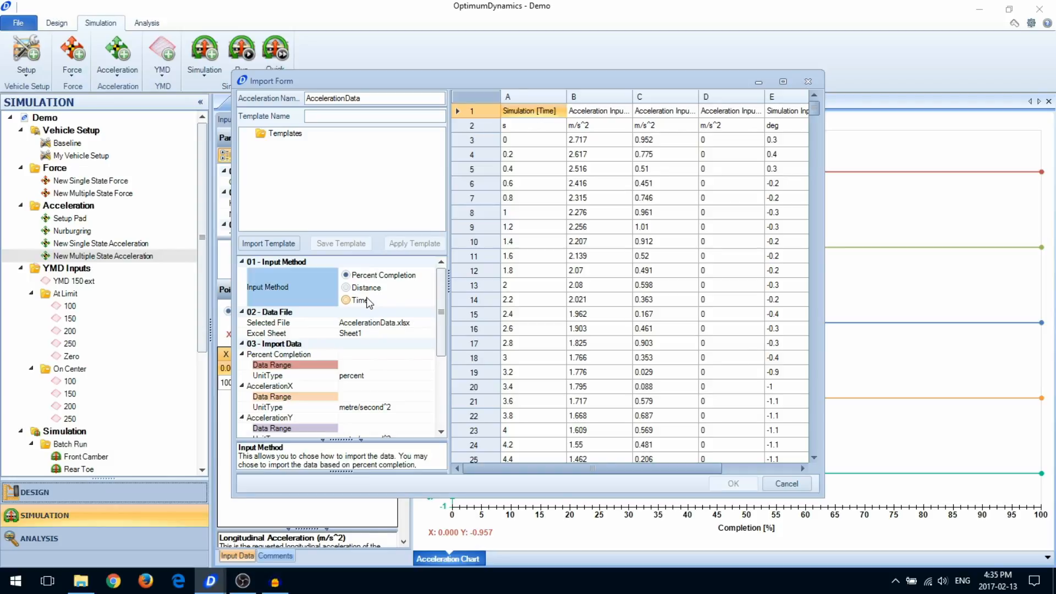
click(347, 300)
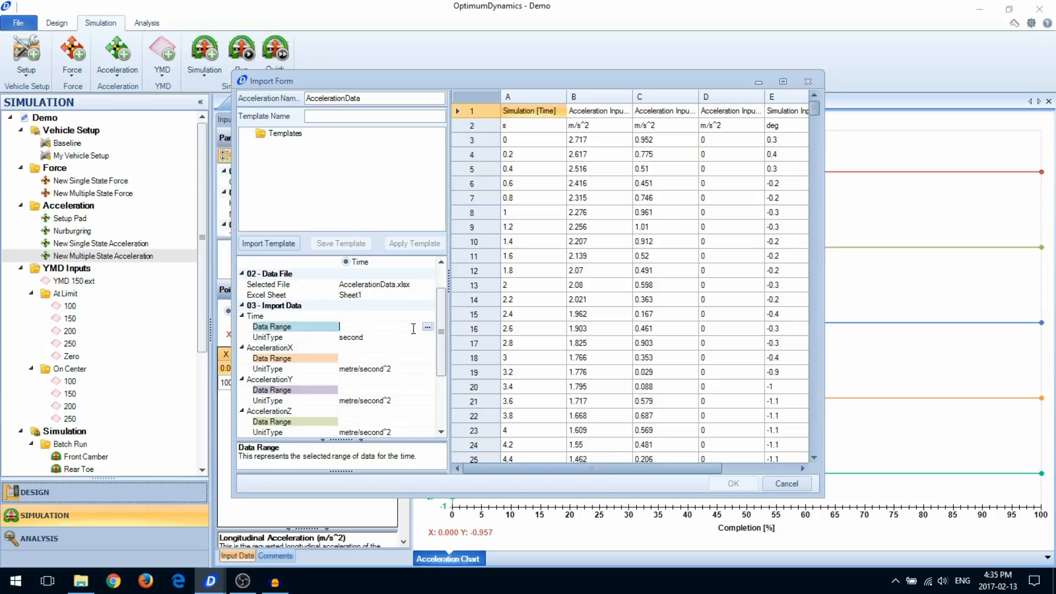
click(427, 328)
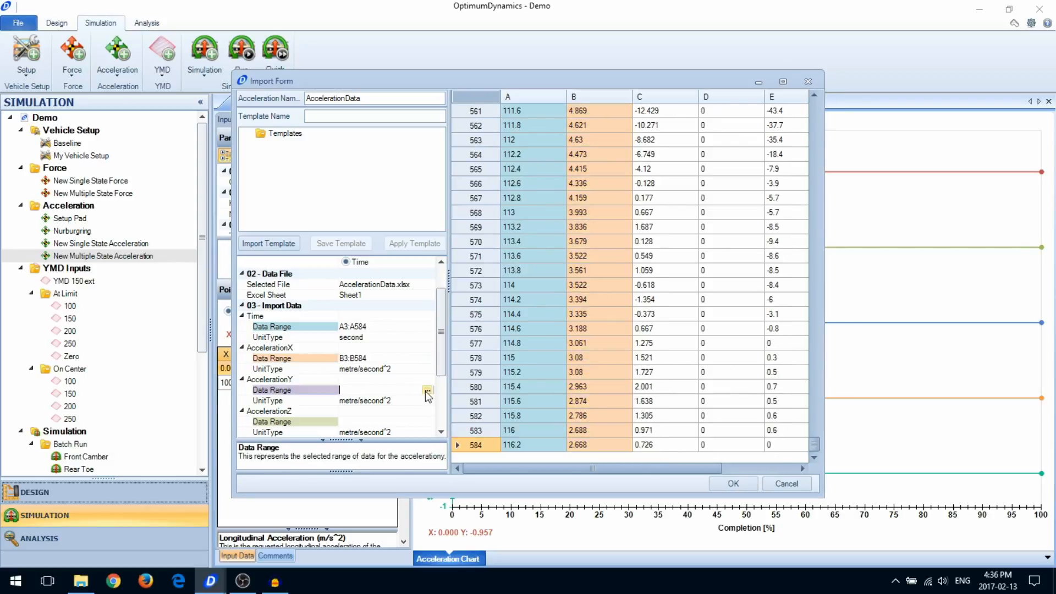
Step: Assign ranges B3:B584–F3:F584 for the three accelerations, velocity and steering
click(427, 389)
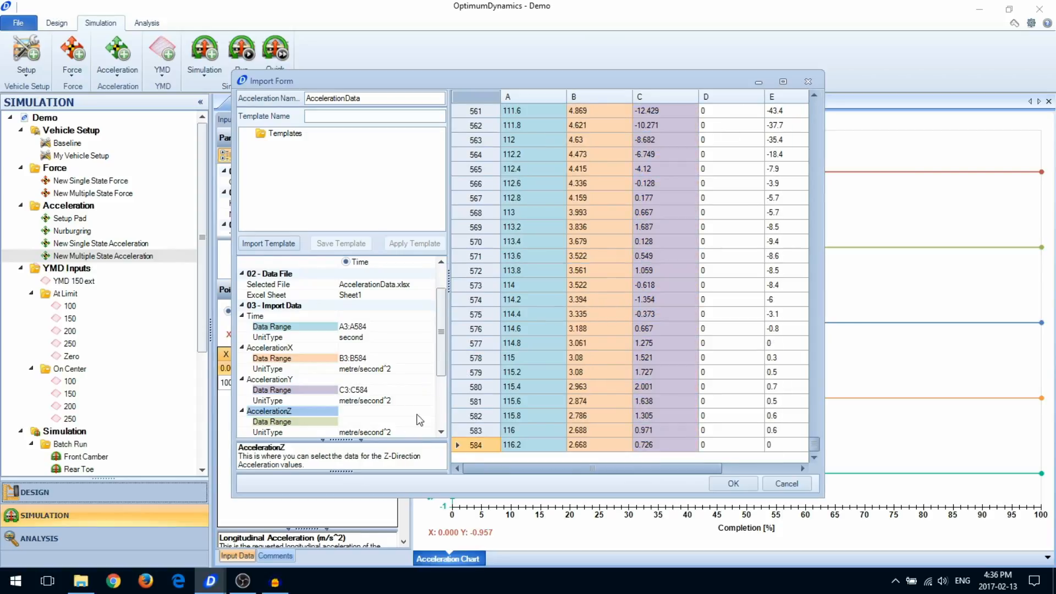
click(427, 421)
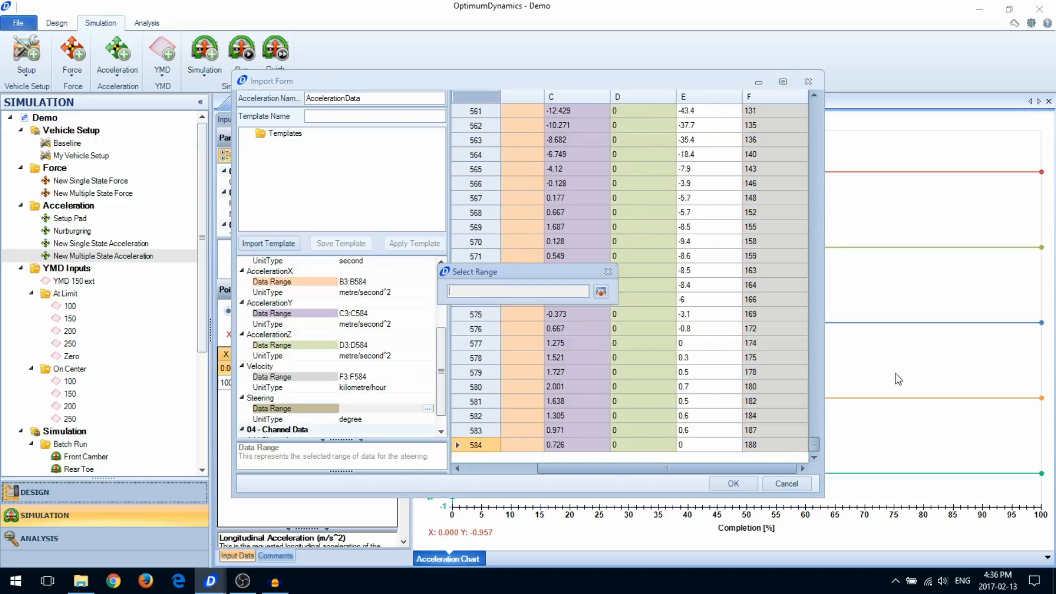
click(683, 96)
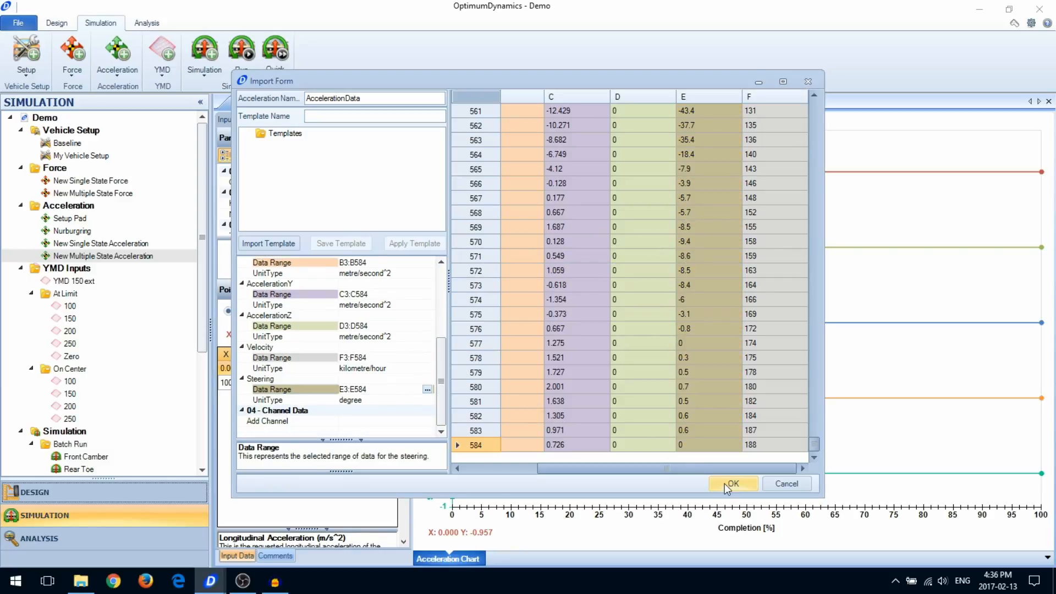
Step: Import AccelerationData and chart acceleration, velocity and steering against time
click(732, 484)
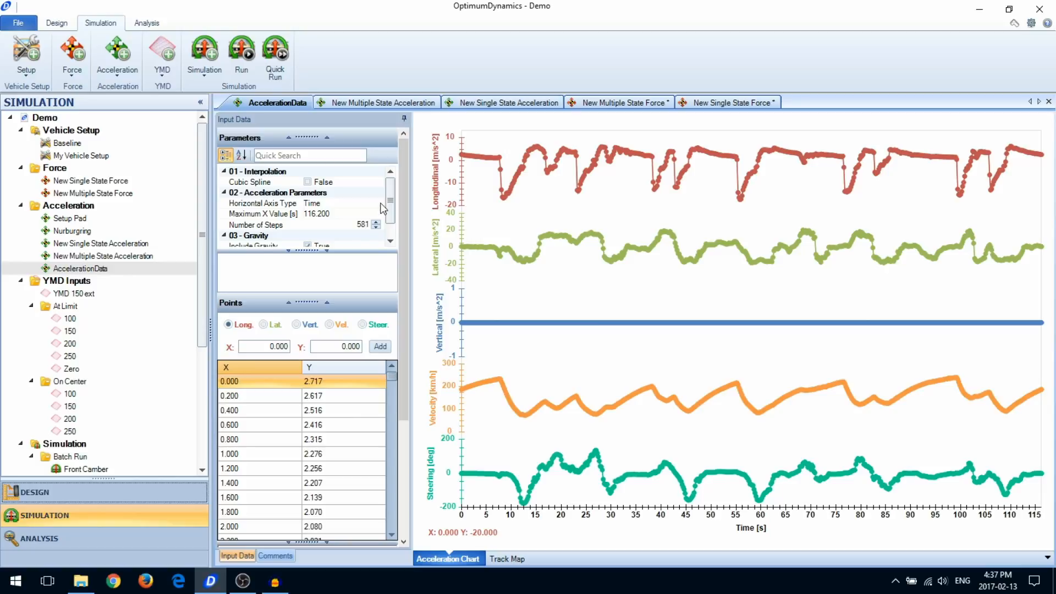
click(377, 204)
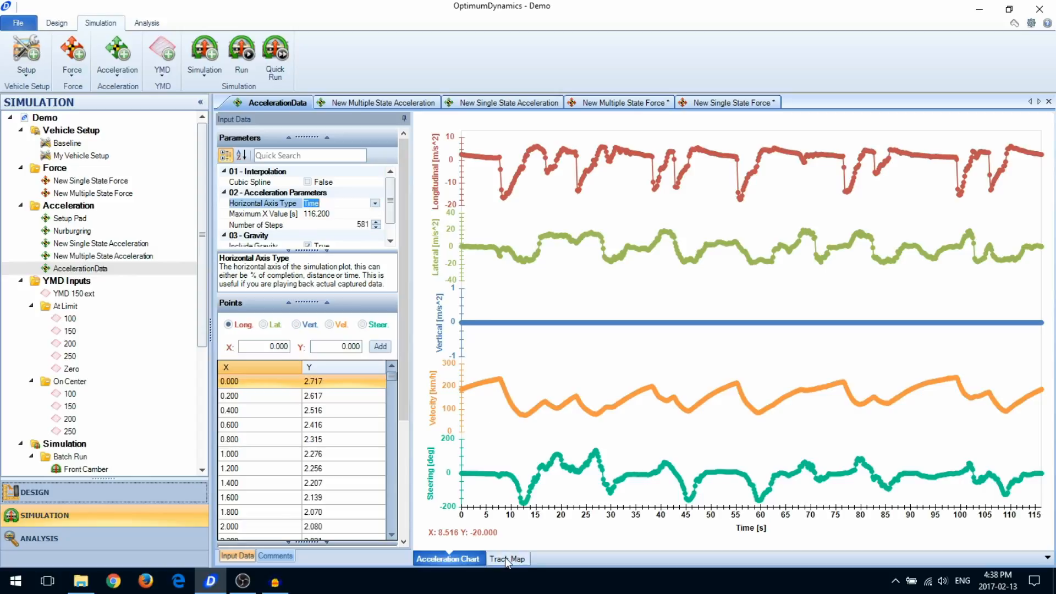
Step: Show the data as a closed 5.049 km track map
click(506, 559)
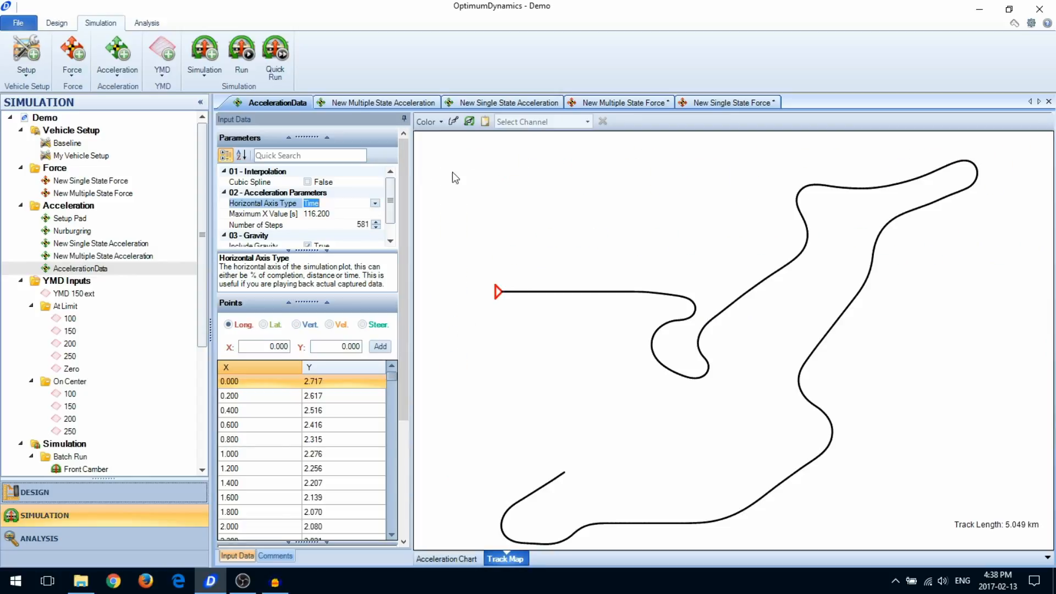
click(453, 123)
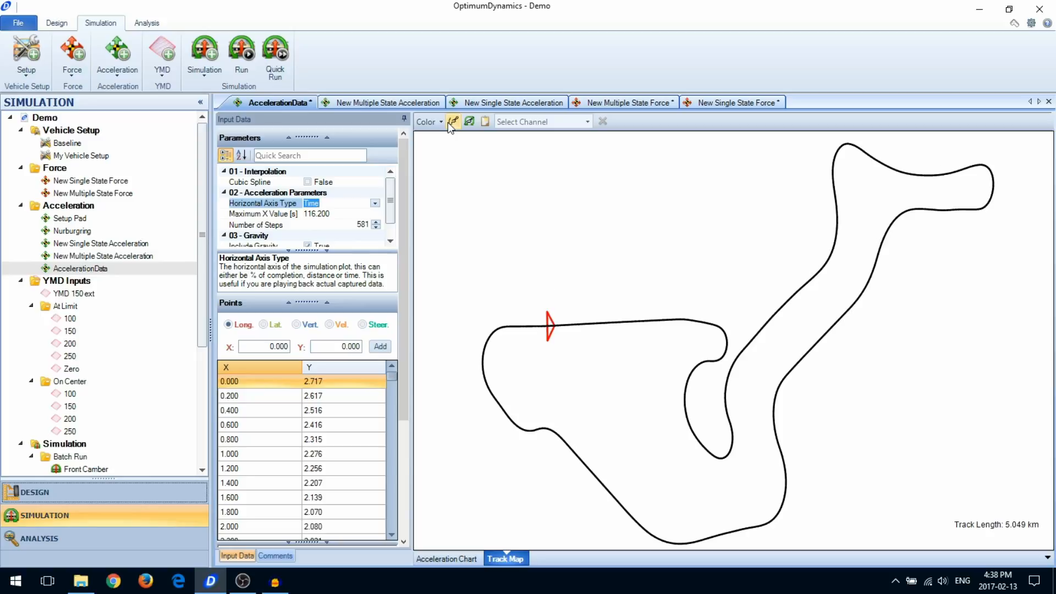